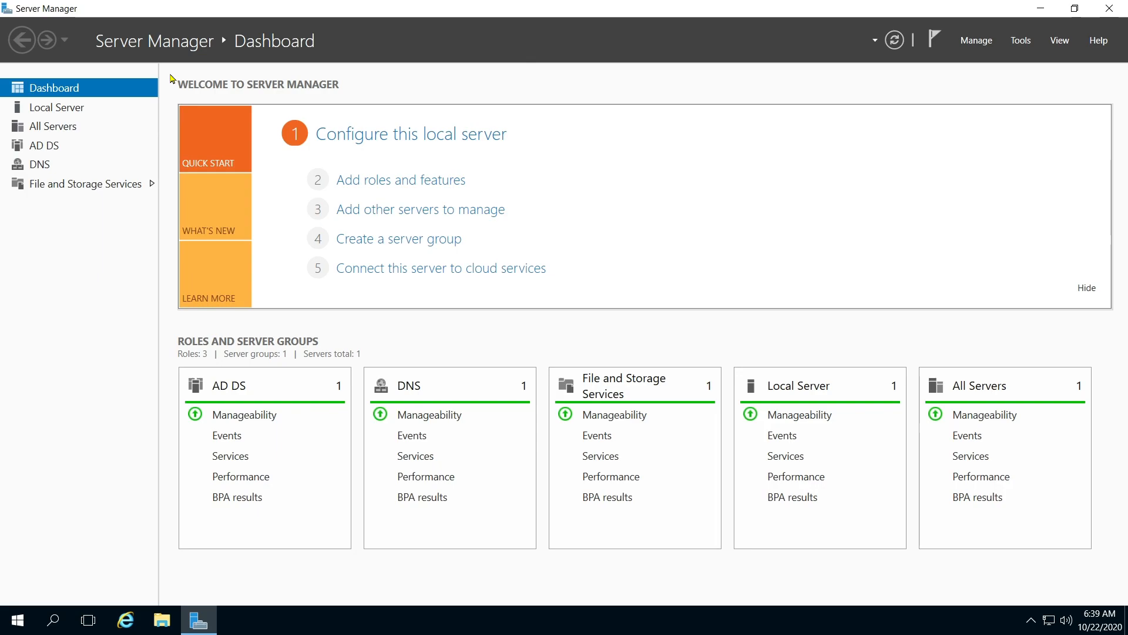
{"action": "mouse_move", "coordinate": [726, 135]}
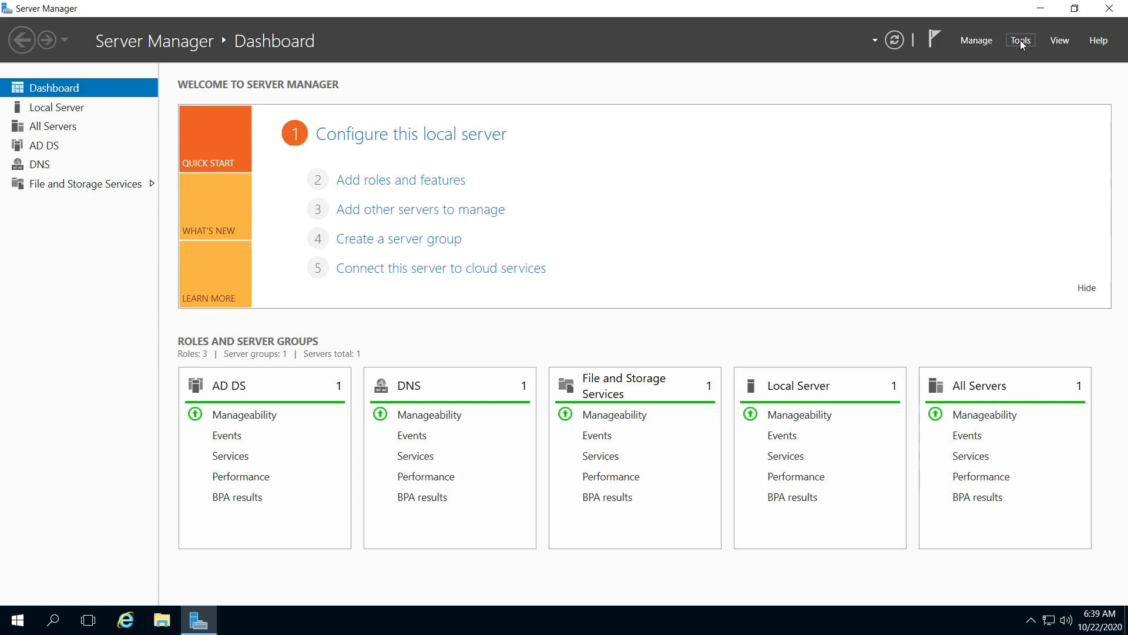
{"action": "mouse_move", "coordinate": [850, 45]}
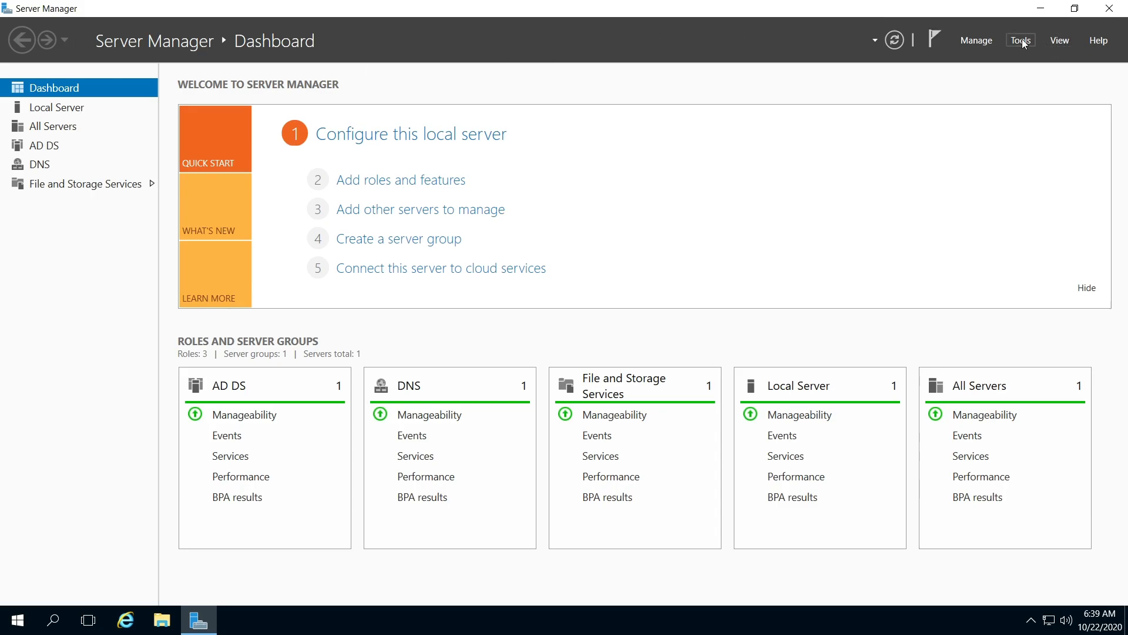
Show Server Manager's Tools menu of administrative tools.
{"action": "left_click", "coordinate": [1019, 39]}
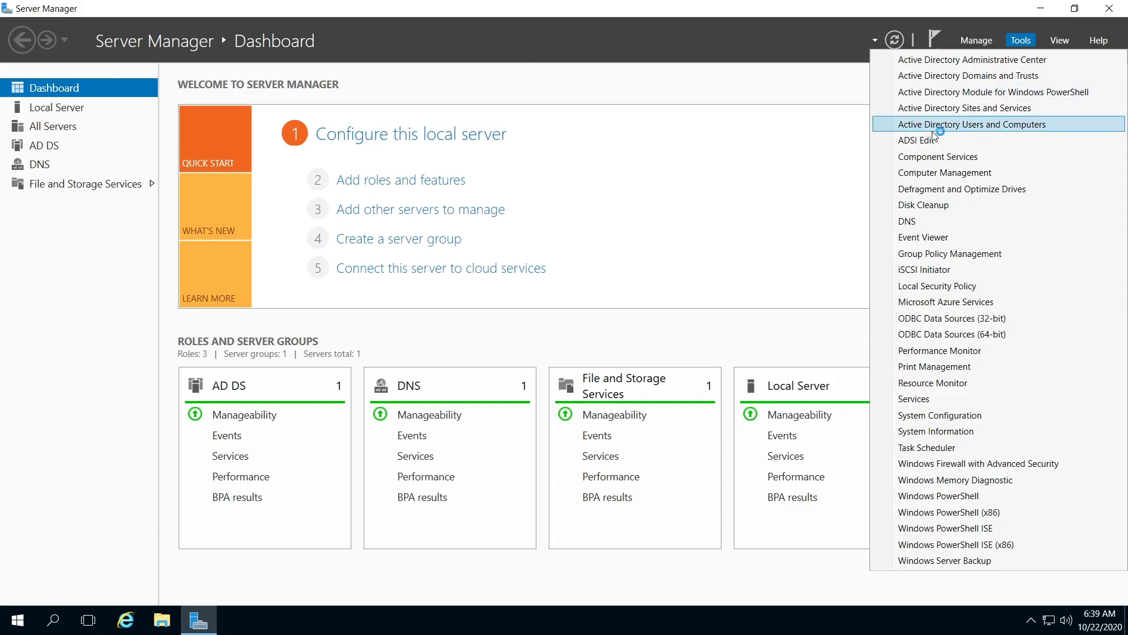
Launch Active Directory Users and Computers and start a new organizational unit under cscomp.com.
{"action": "left_click", "coordinate": [971, 124]}
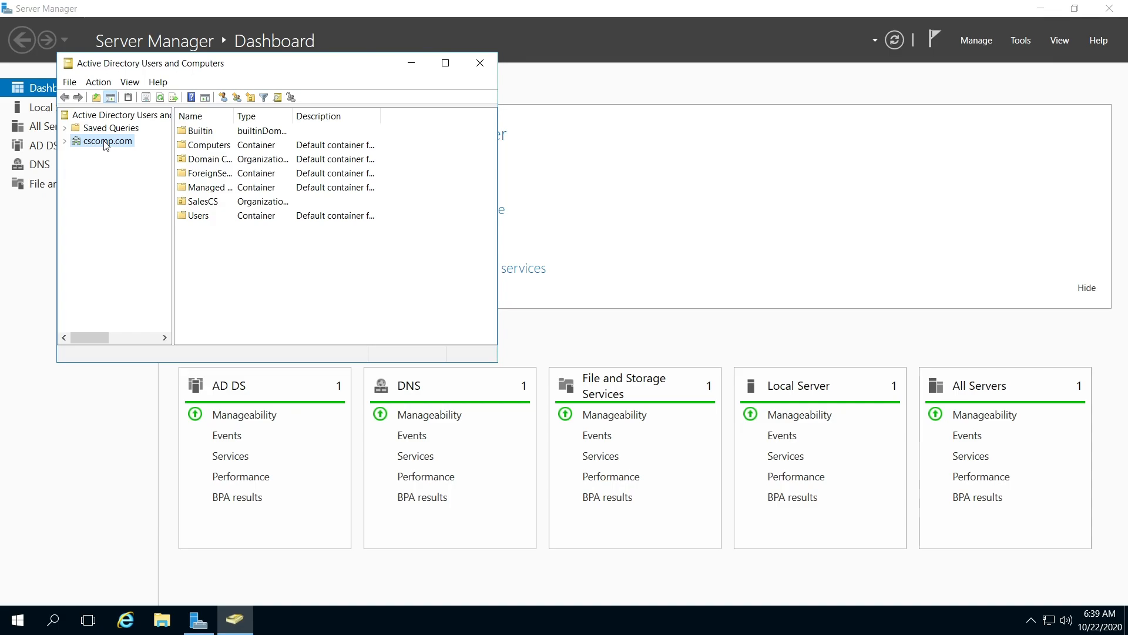
{"action": "right_click", "coordinate": [108, 141]}
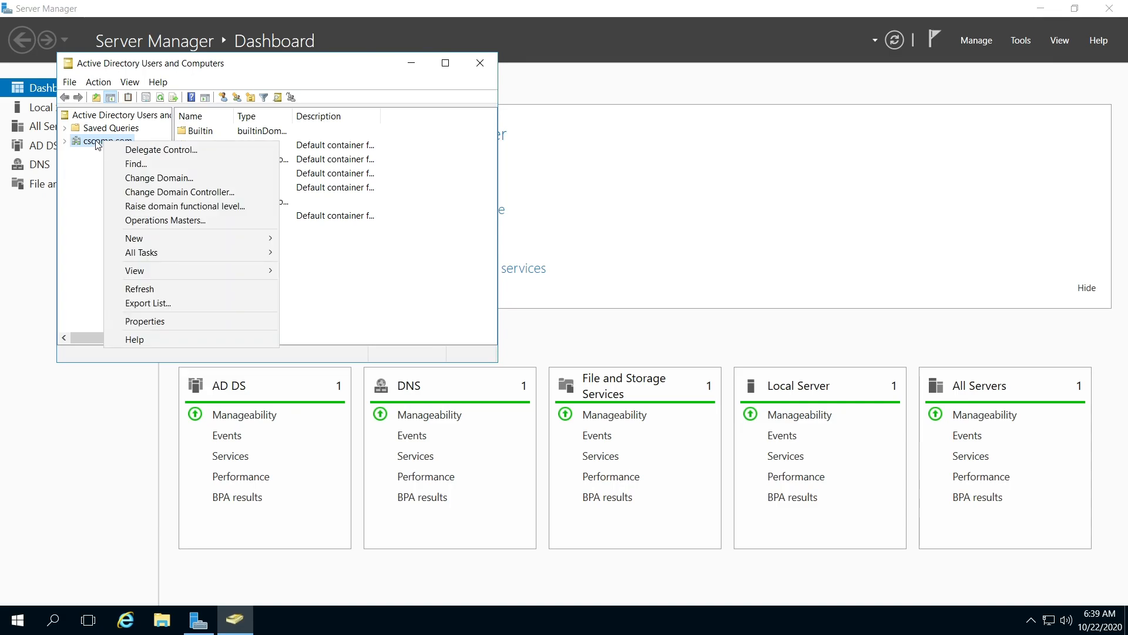
{"action": "mouse_move", "coordinate": [125, 150]}
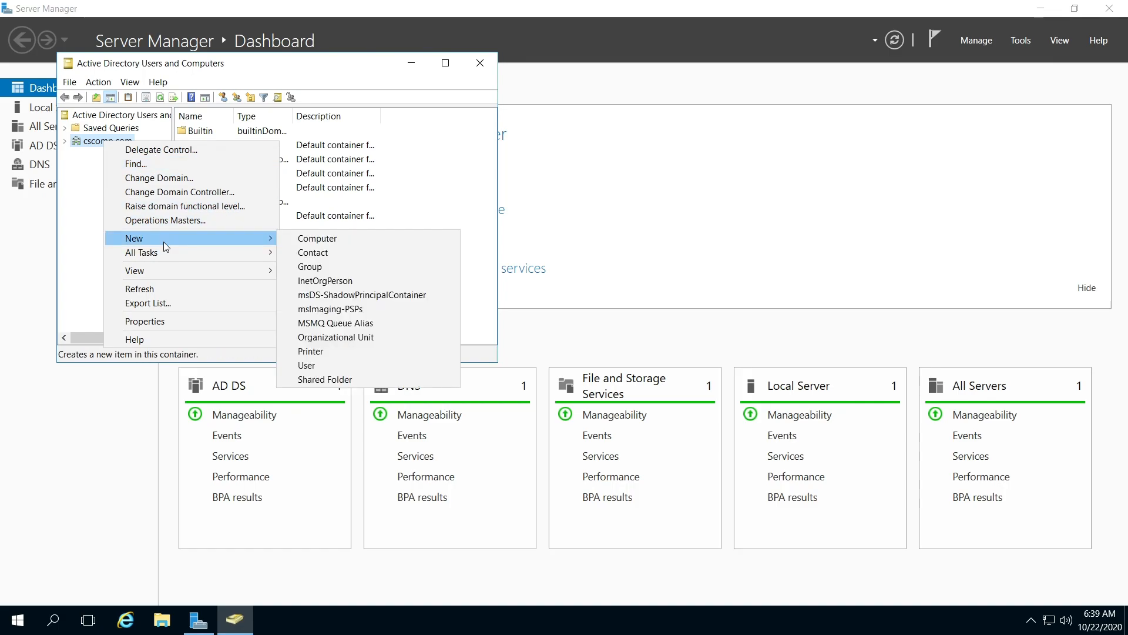
{"action": "mouse_move", "coordinate": [239, 246]}
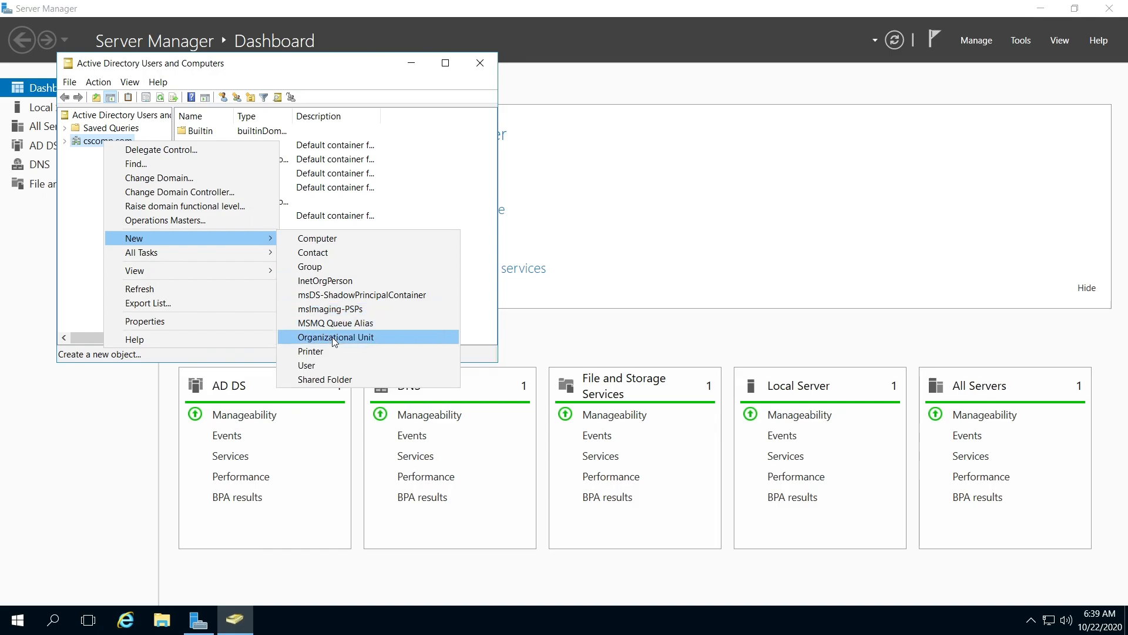
{"action": "left_click", "coordinate": [336, 336]}
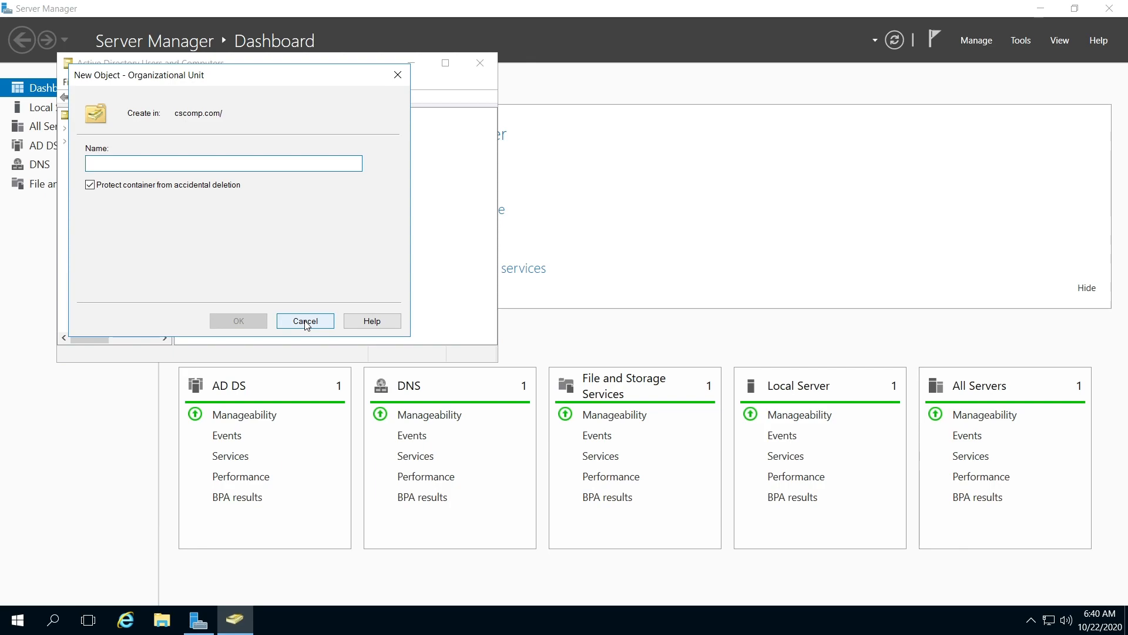
Cancel the New Object - Organizational Unit dialog without creating a unit.
{"action": "left_click", "coordinate": [223, 163]}
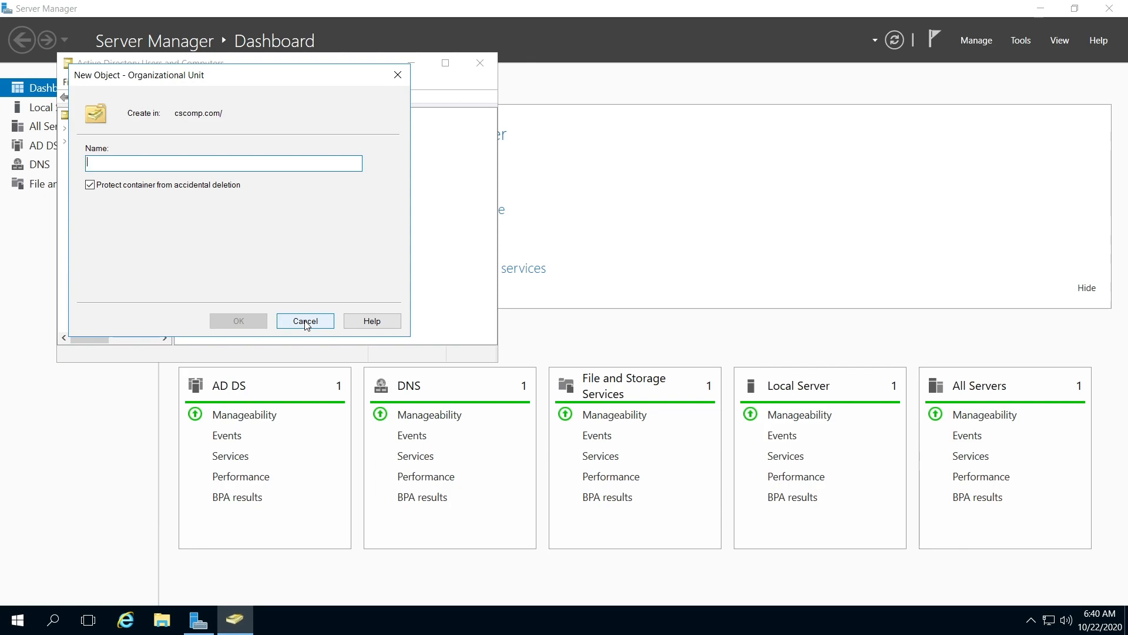
{"action": "left_click", "coordinate": [304, 320]}
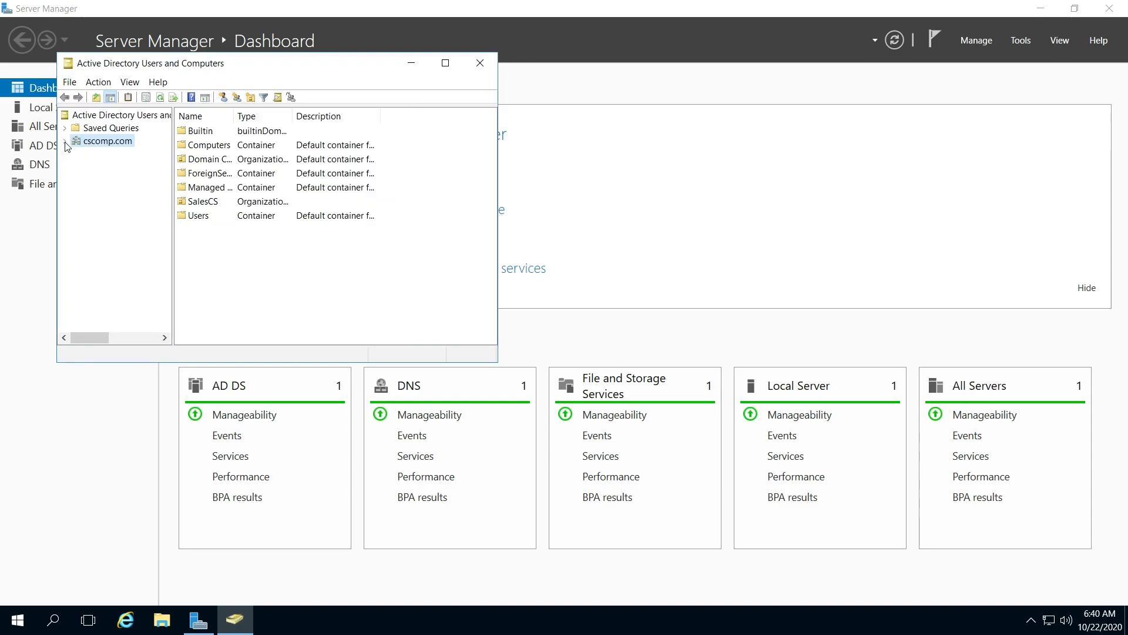
Expand cscomp.com and launch the Delegation of Control Wizard on SalesCS.
{"action": "left_click", "coordinate": [65, 141]}
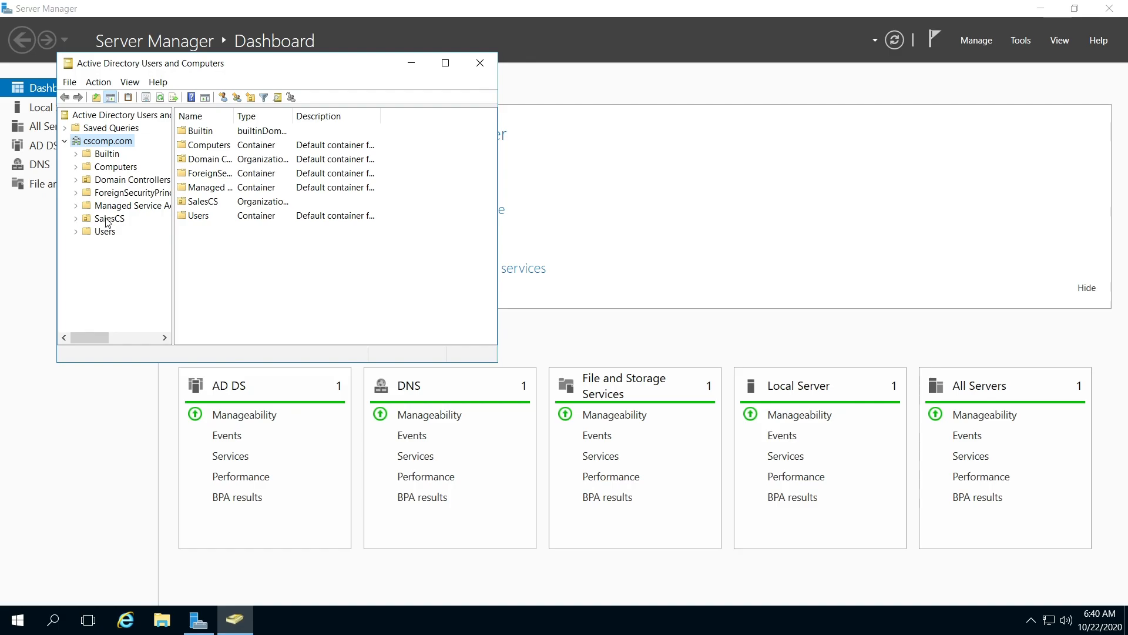
{"action": "right_click", "coordinate": [108, 219]}
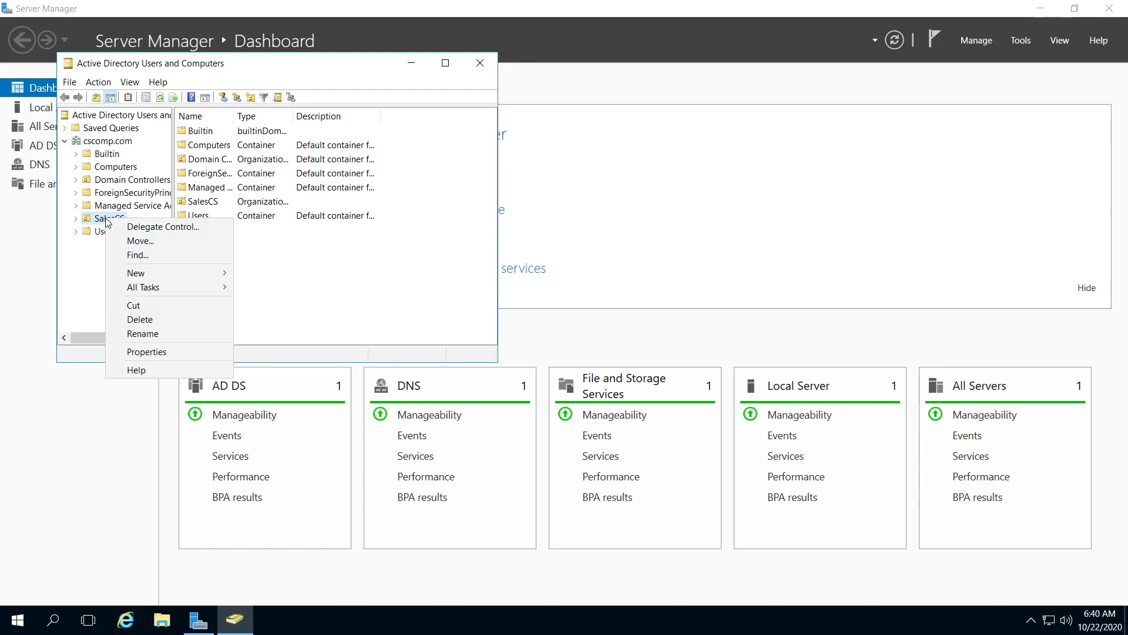
{"action": "mouse_move", "coordinate": [141, 240]}
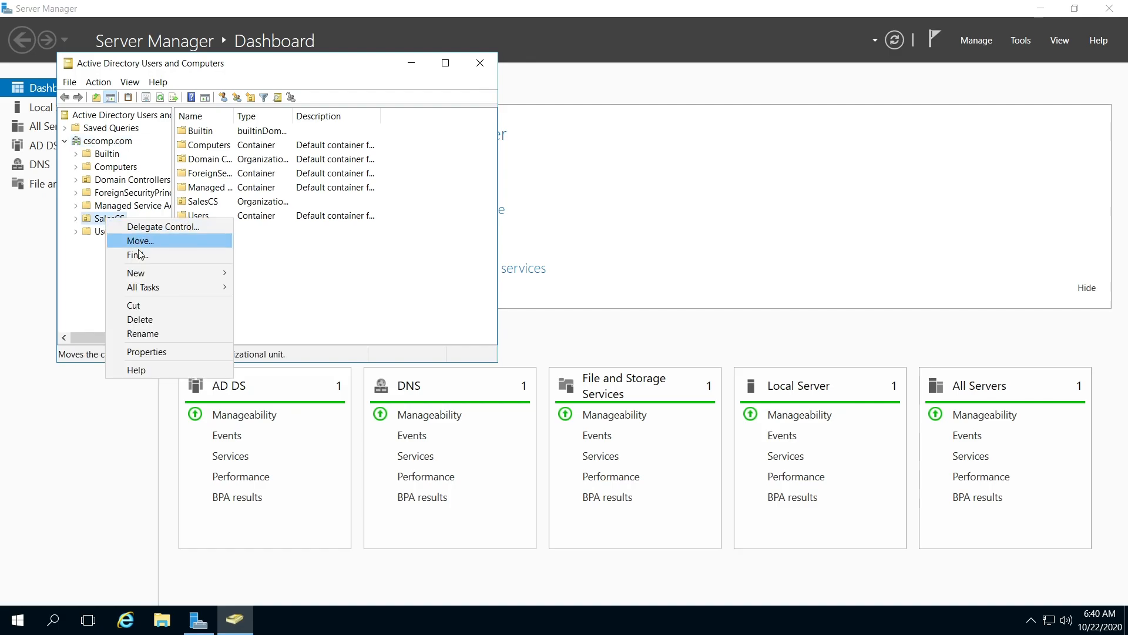
{"action": "left_click", "coordinate": [144, 272]}
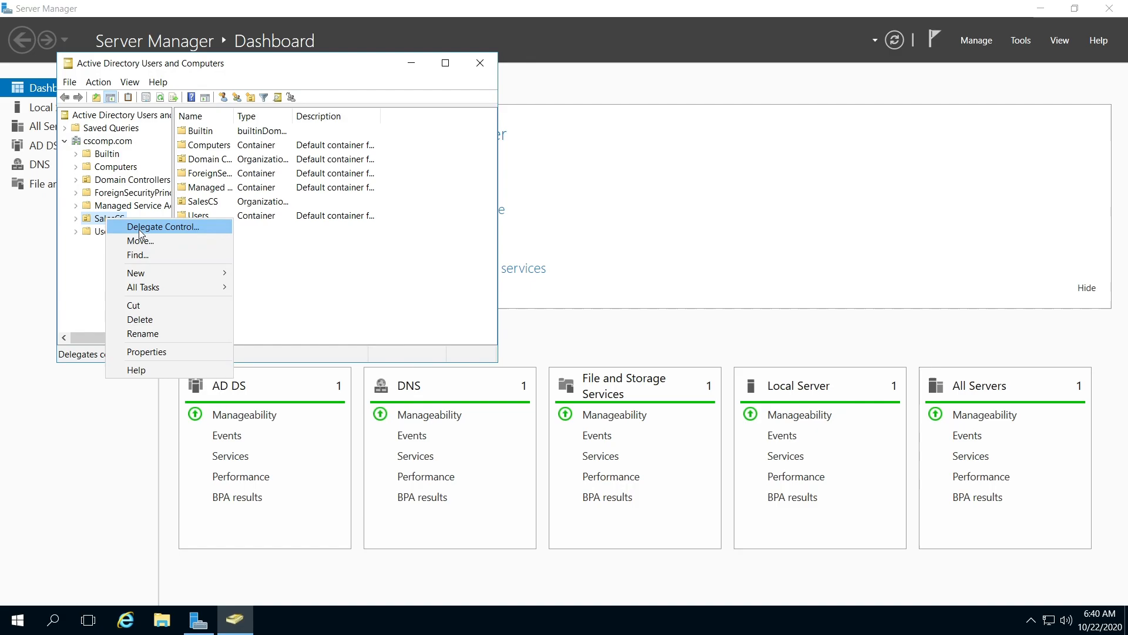
{"action": "mouse_move", "coordinate": [164, 230]}
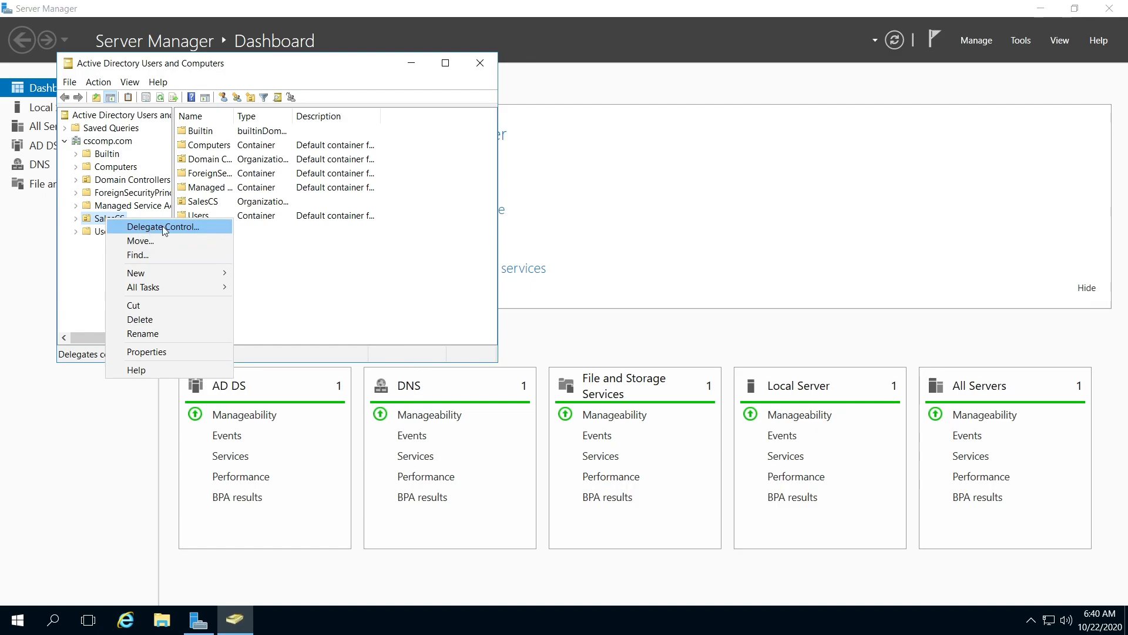
{"action": "left_click", "coordinate": [161, 226]}
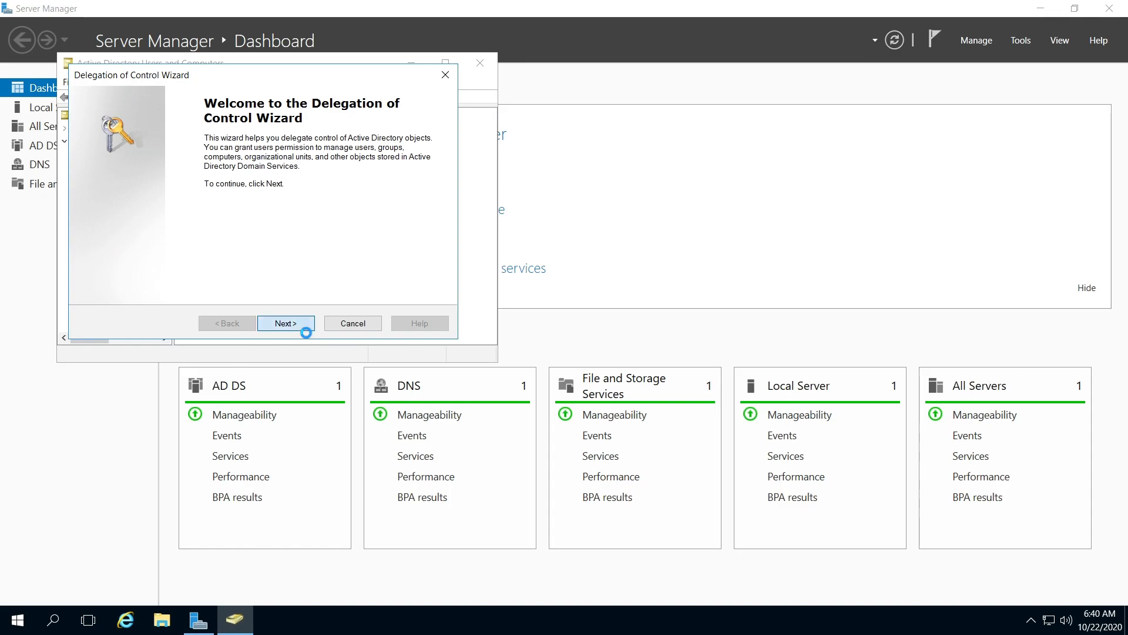
Pass the wizard's welcome page and reach the advanced account search.
{"action": "left_click", "coordinate": [285, 323]}
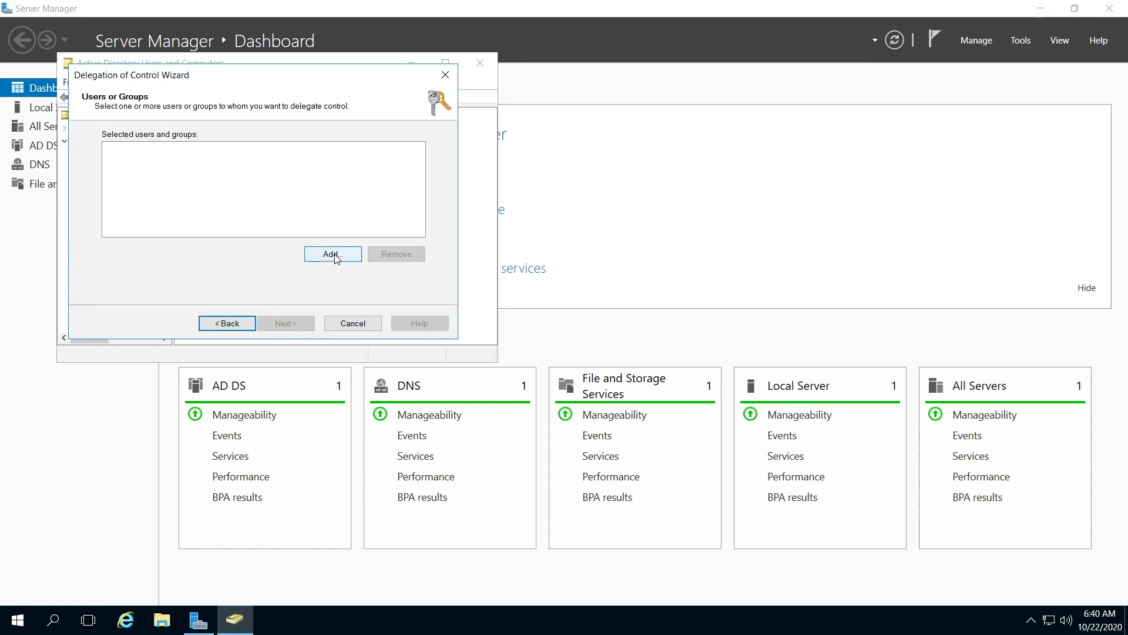
{"action": "left_click", "coordinate": [332, 254]}
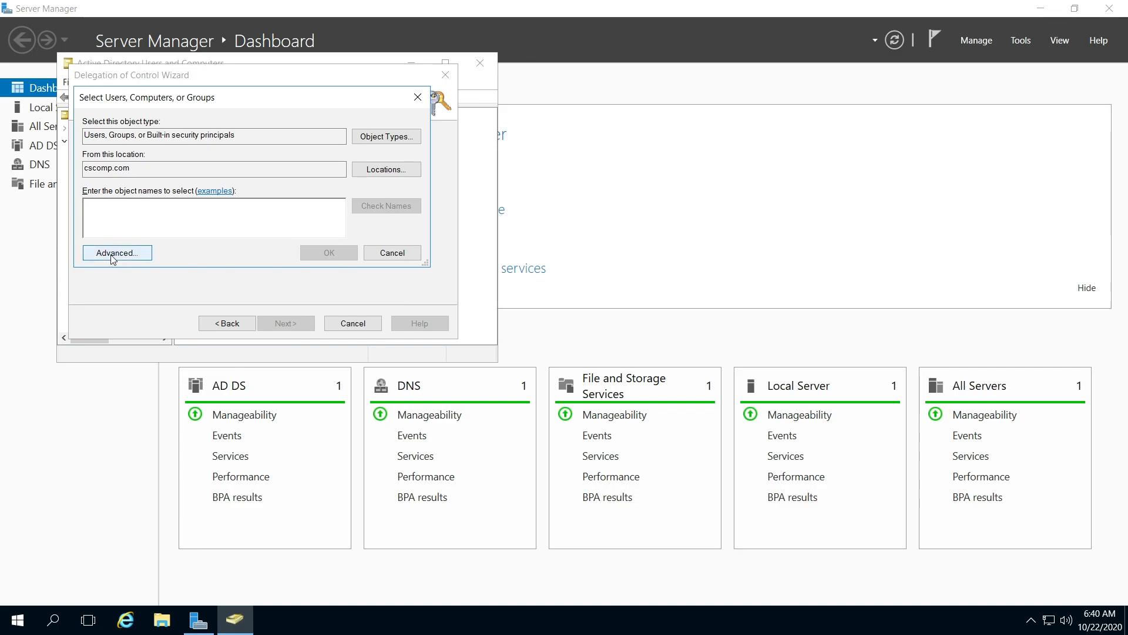
{"action": "left_click", "coordinate": [116, 253]}
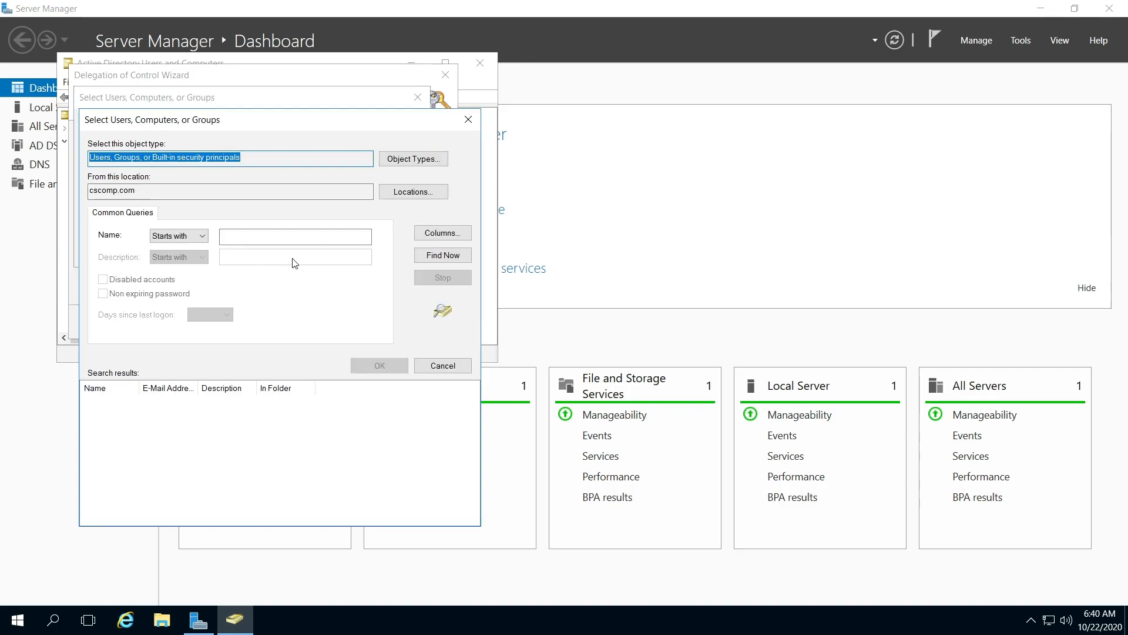
Find all accounts, pick CSCOMP\Administrator, and confirm it as the delegate.
{"action": "left_click", "coordinate": [443, 254]}
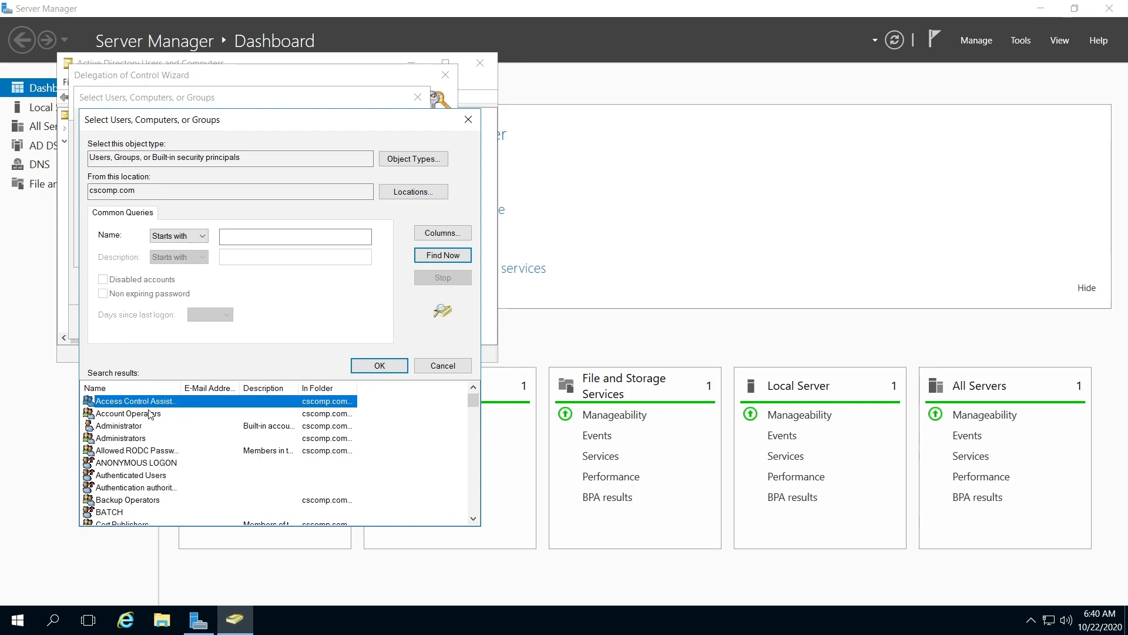
{"action": "left_click", "coordinate": [121, 425]}
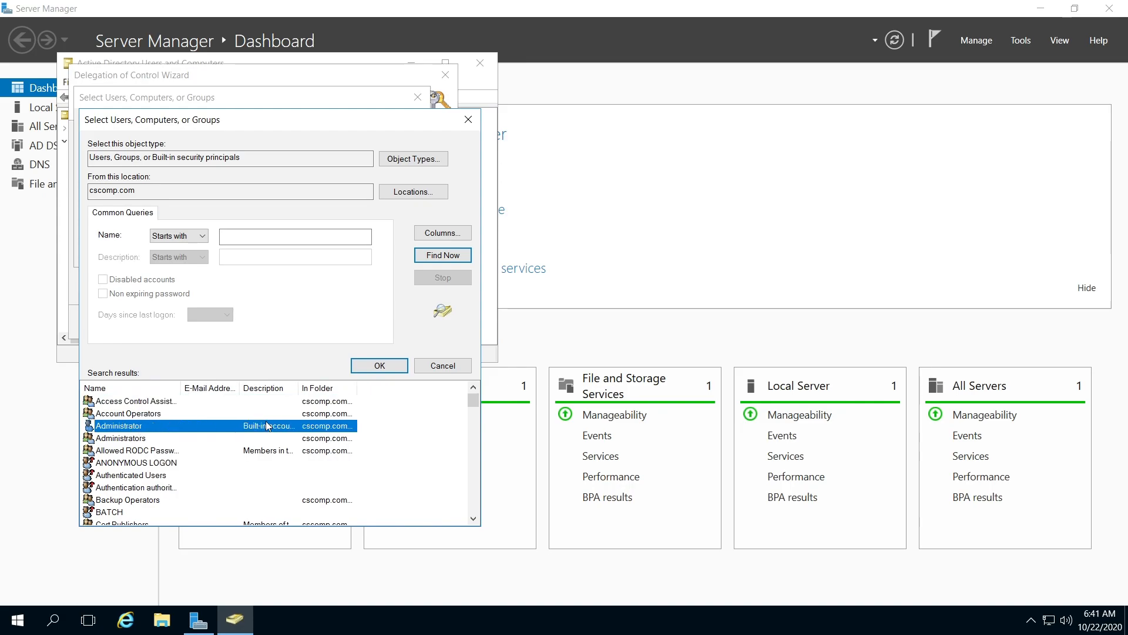
{"action": "left_click", "coordinate": [379, 365]}
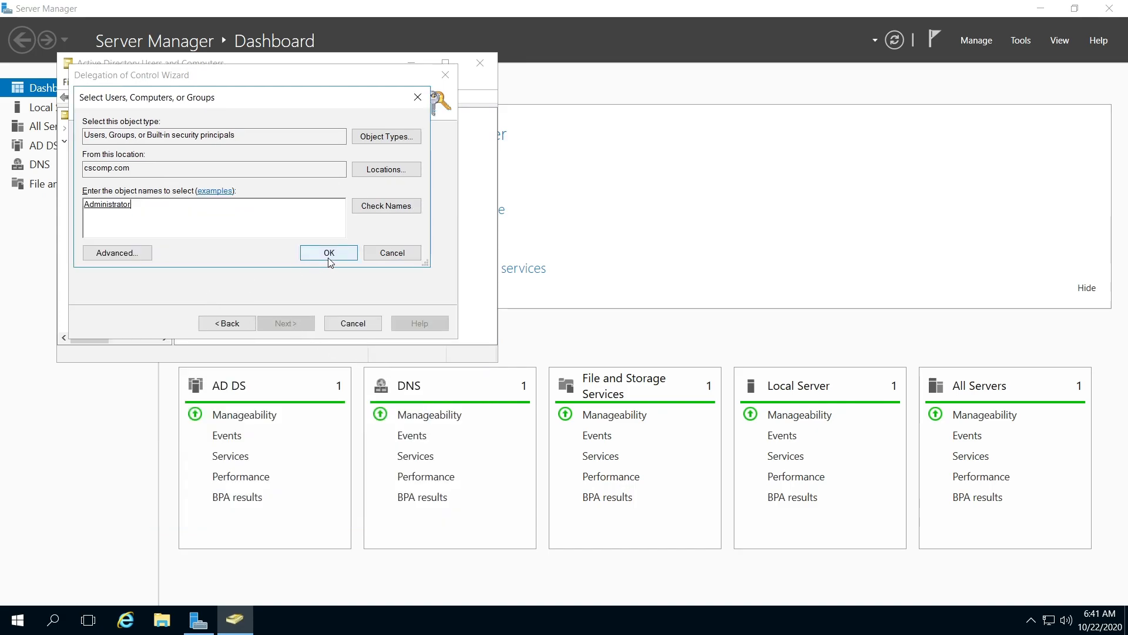
{"action": "left_click", "coordinate": [328, 252]}
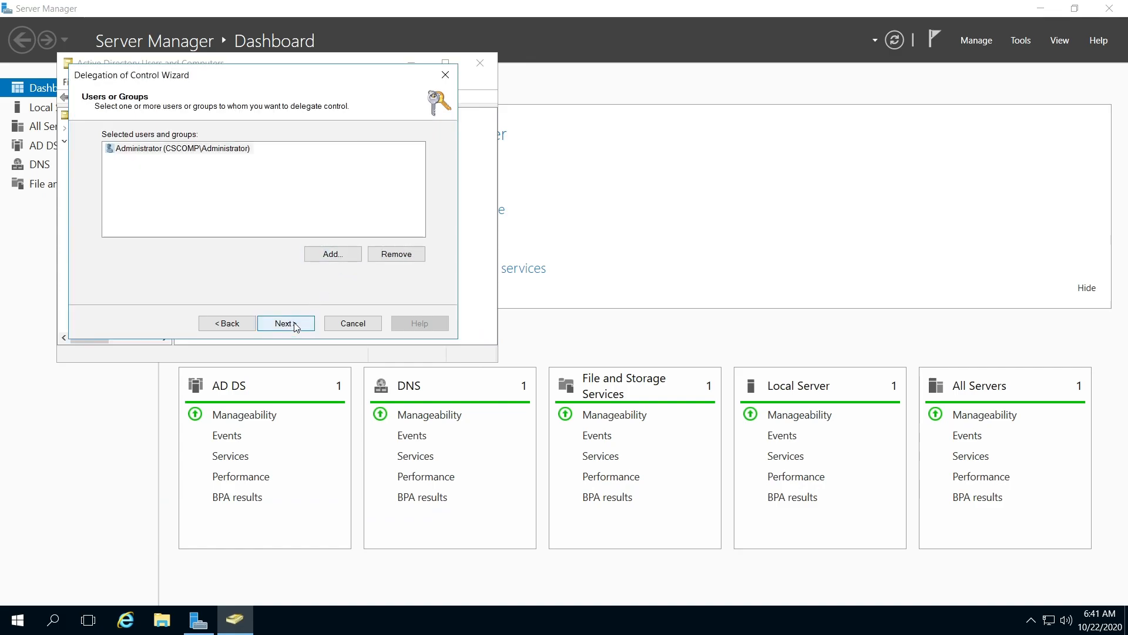
Delegate 'Create, delete, and manage user accounts' and reach the wizard's completion summary.
{"action": "left_click", "coordinate": [285, 323]}
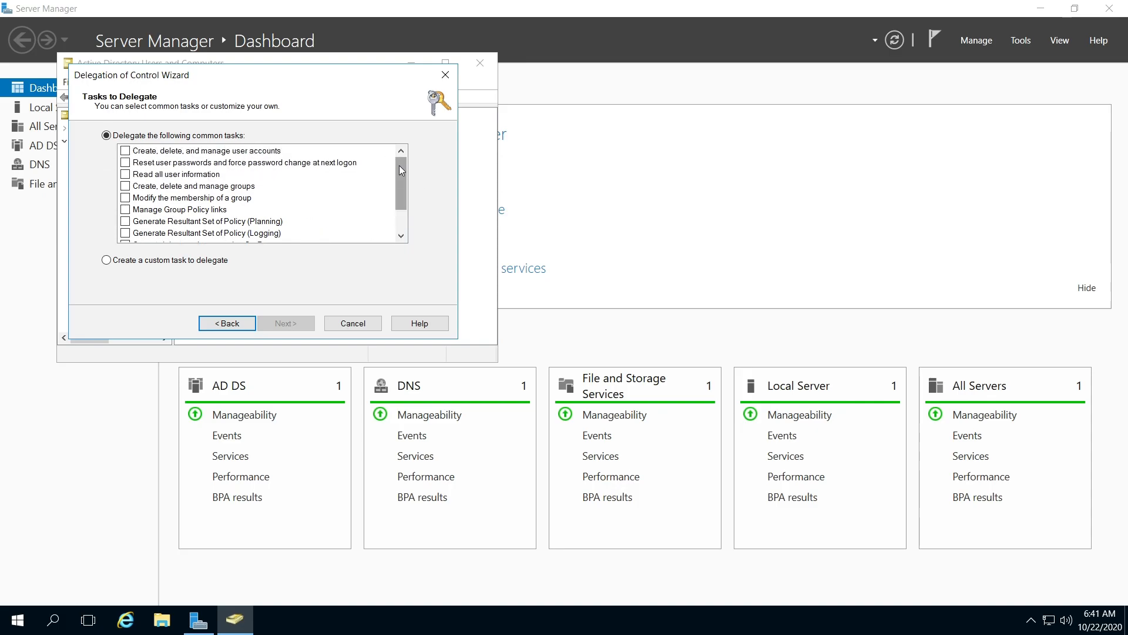
{"action": "left_click", "coordinate": [126, 151]}
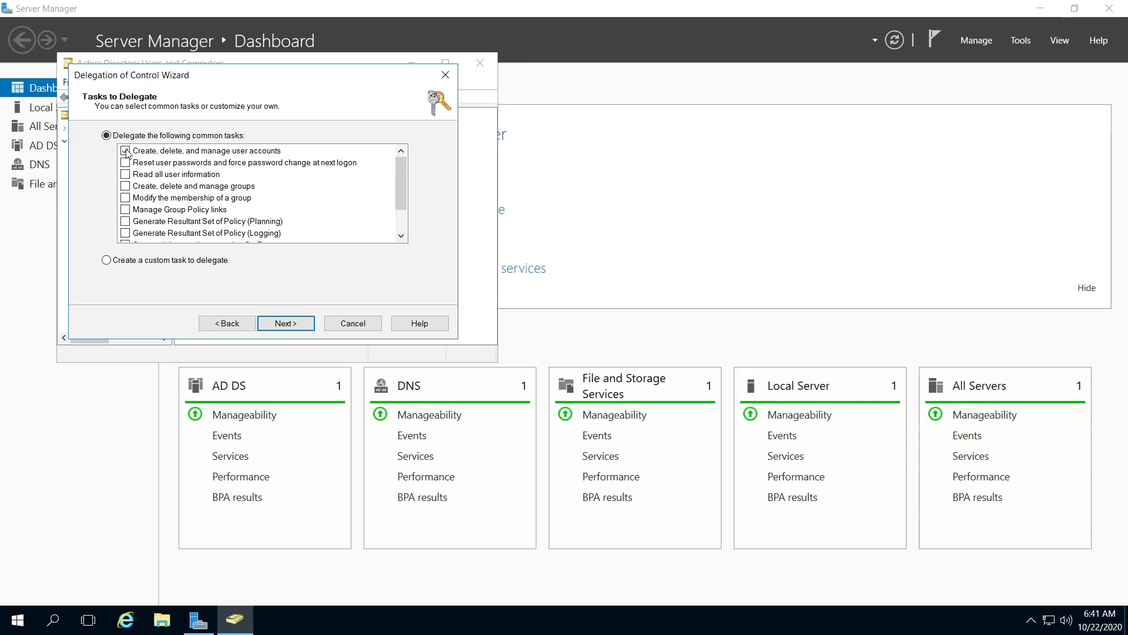
{"action": "left_click", "coordinate": [126, 151]}
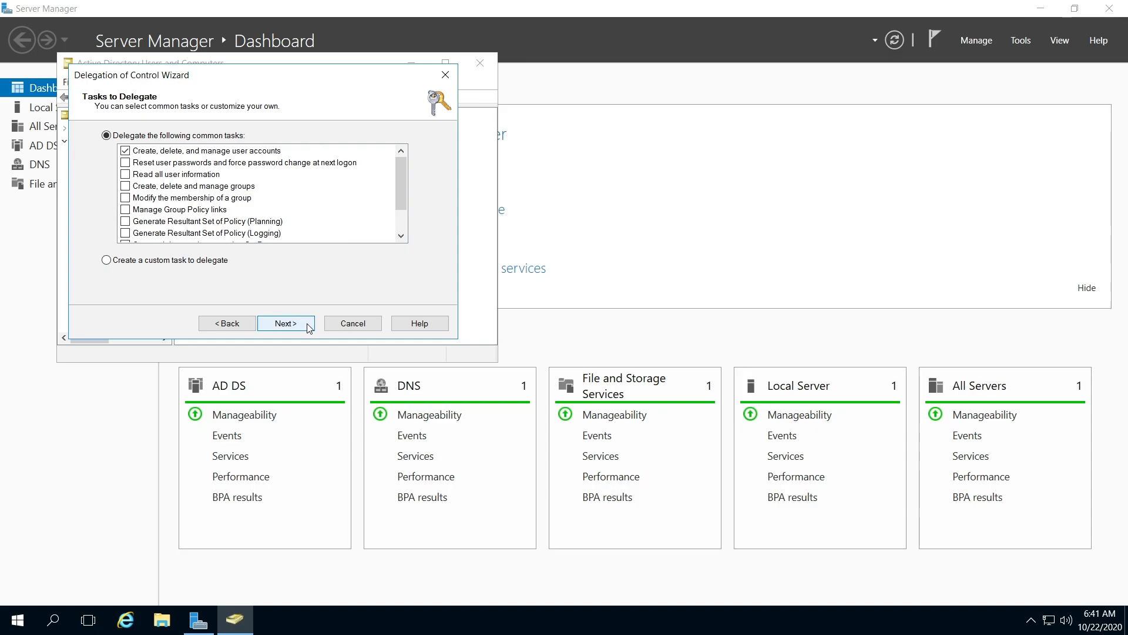
{"action": "left_click", "coordinate": [285, 323]}
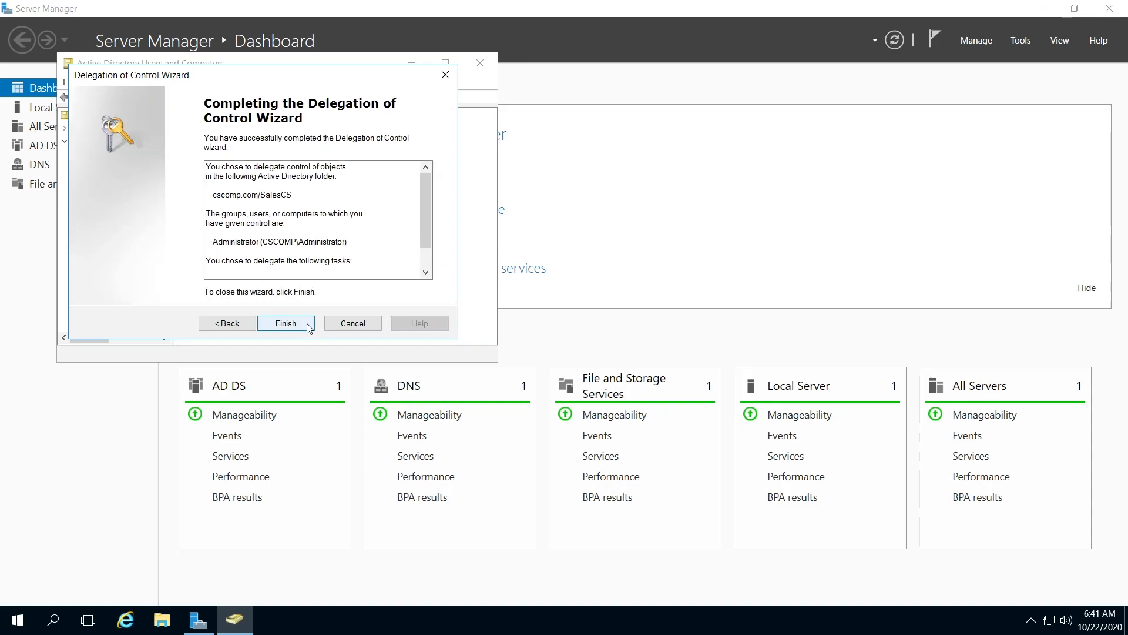